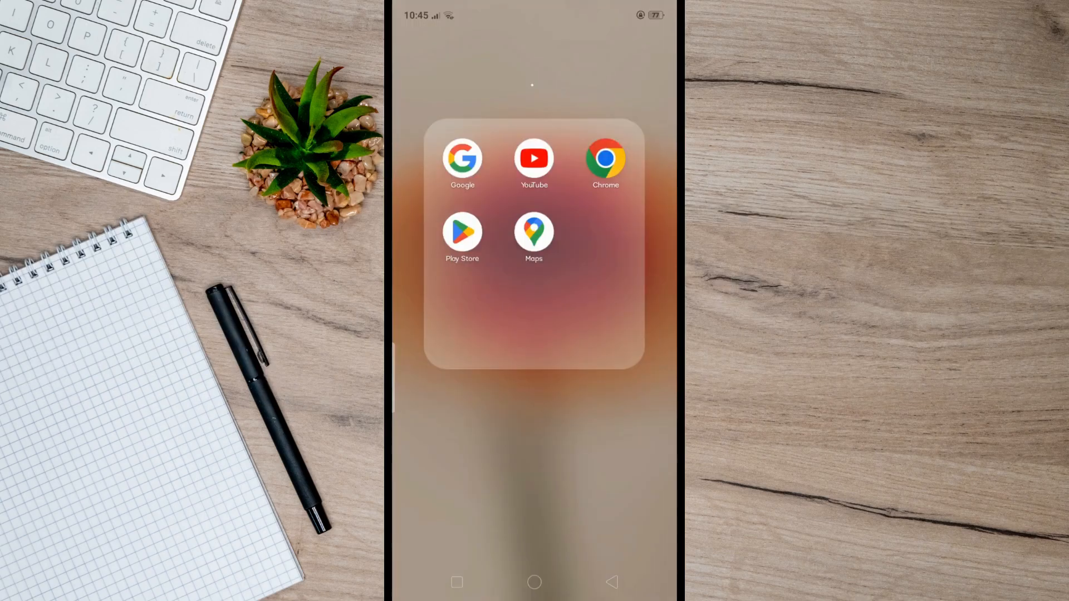
Launch the Play Store from the home screen app folder.
left_click(461, 231)
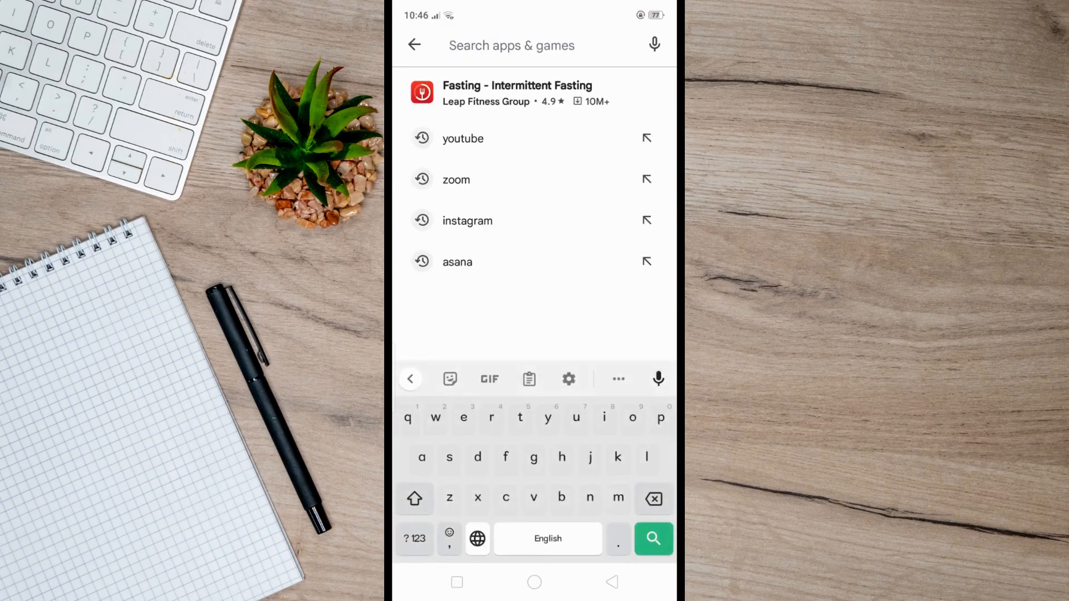
Search 'youtu' and pick the 'youtube' suggestion to reach the YouTube listing.
type("youtu")
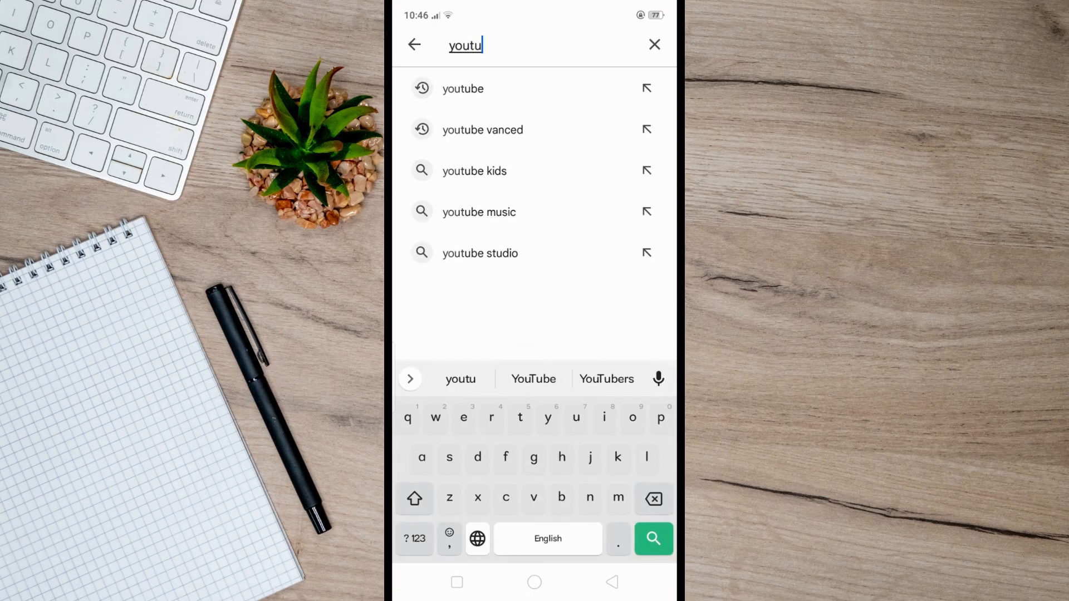
left_click(463, 89)
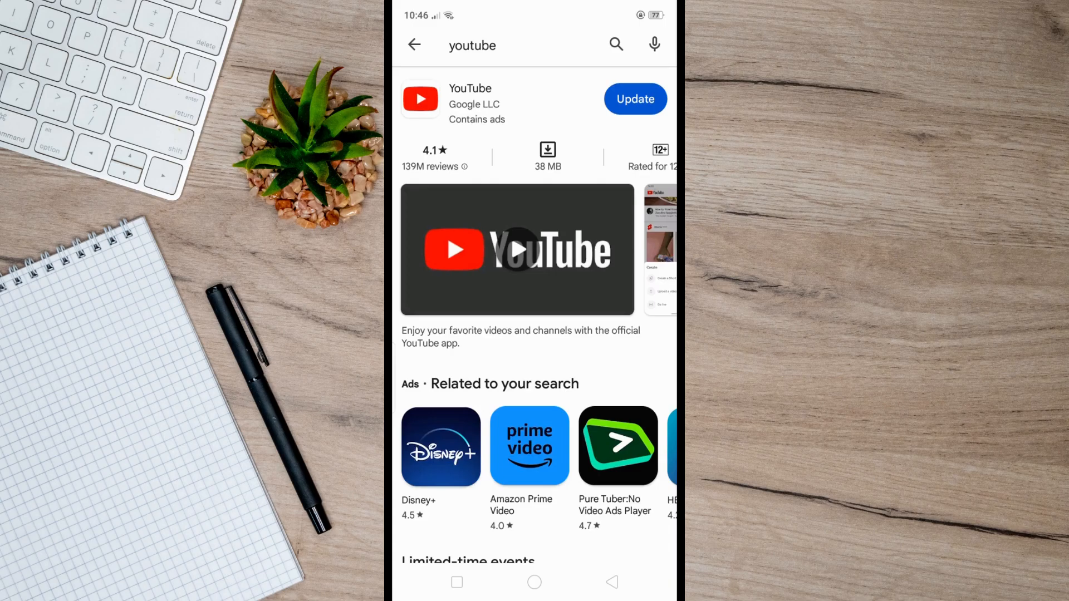
Update YouTube, then launch it and scroll its home feed.
left_click(633, 99)
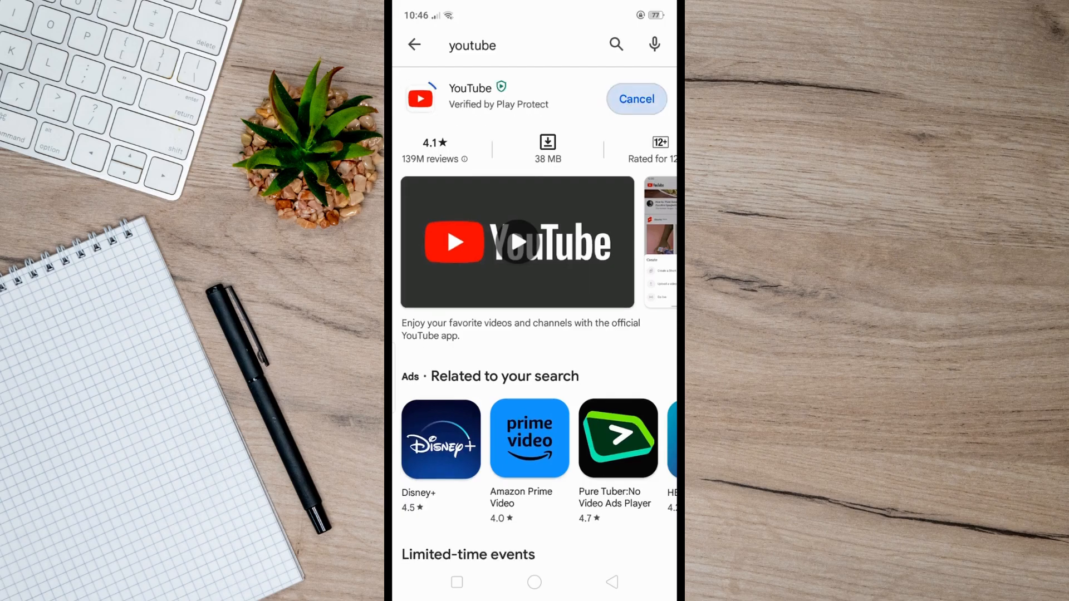
left_click(635, 99)
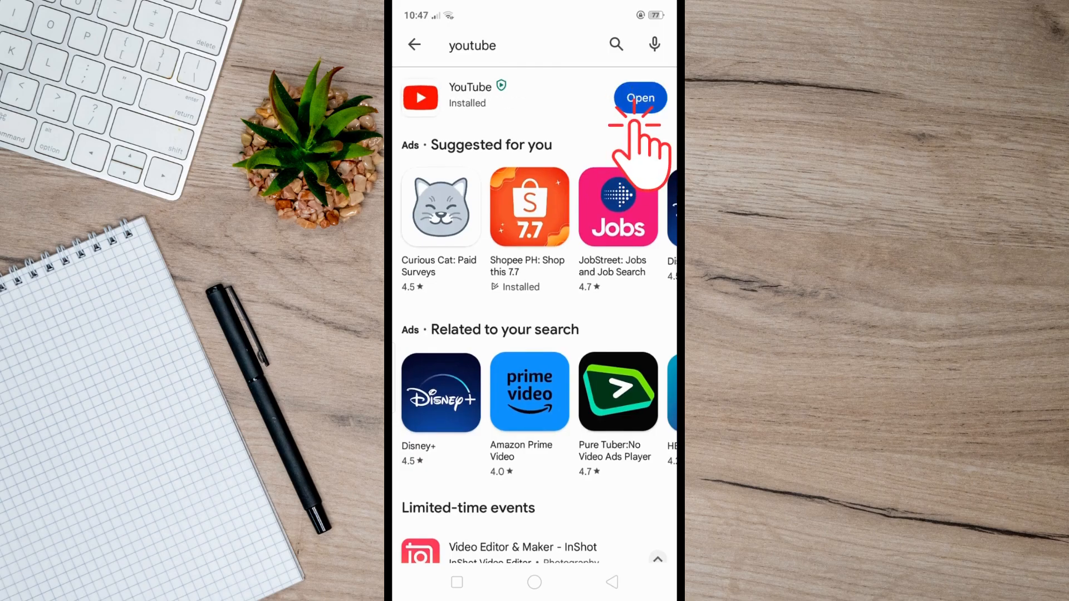
left_click(640, 98)
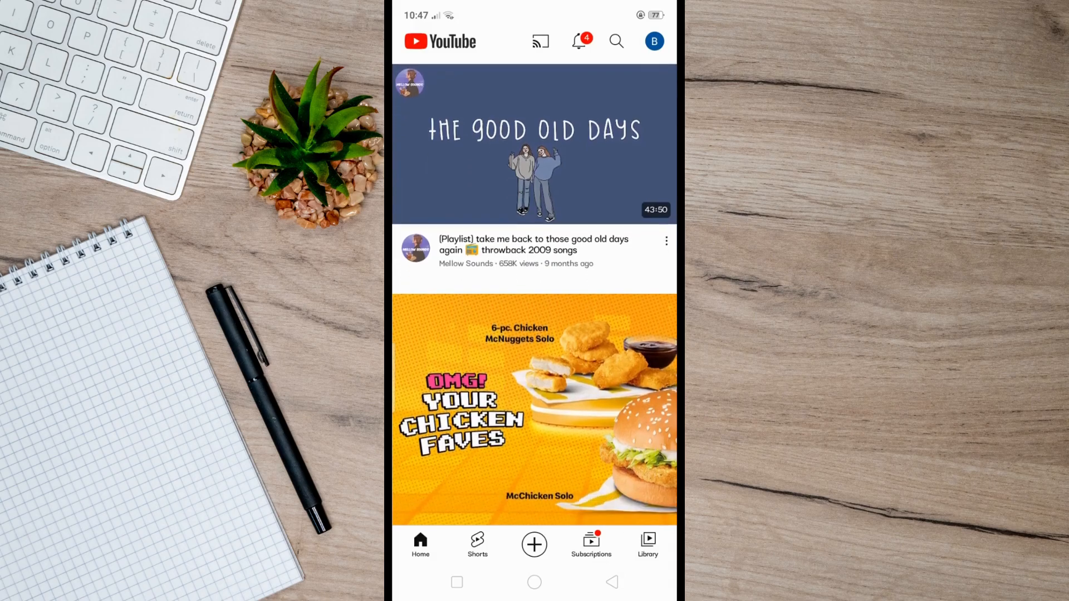
scroll("up", 3)
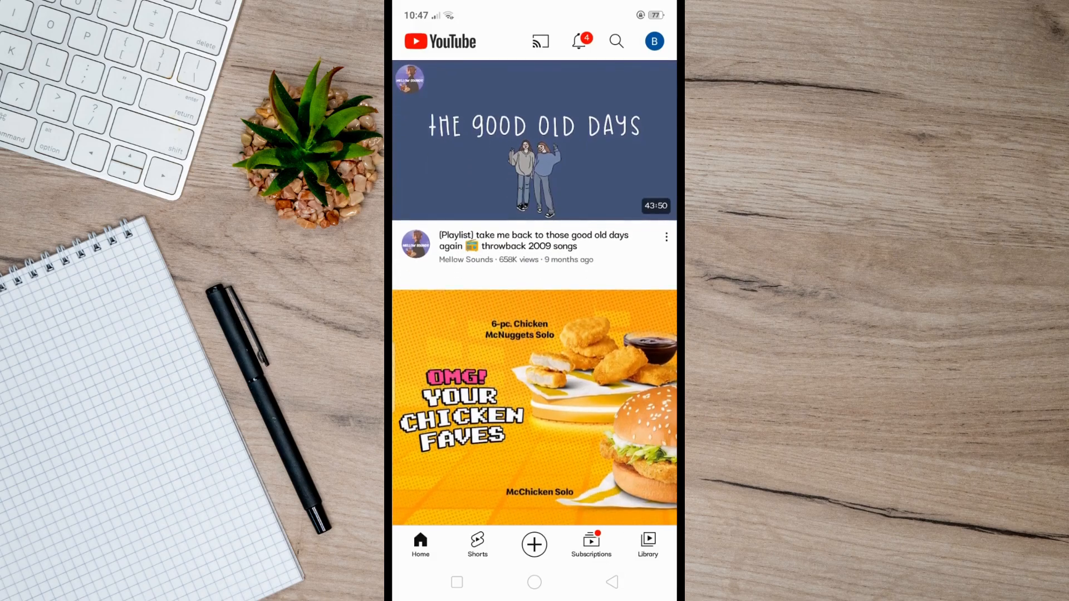